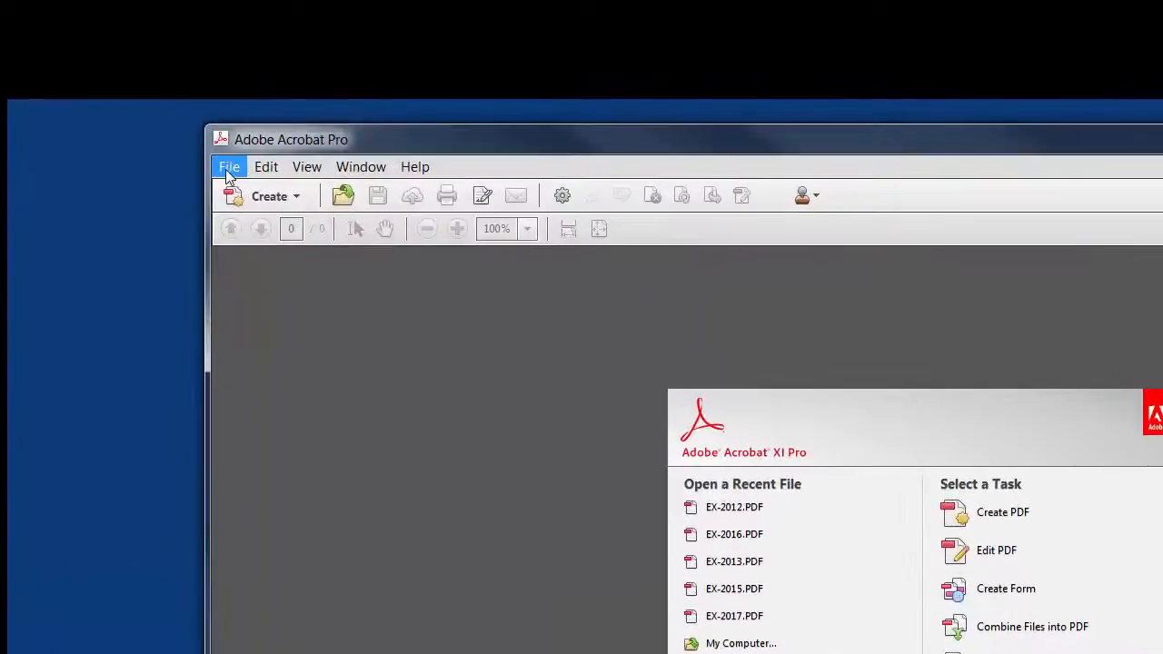
Start Combine Files into a Single PDF from the Create menu to merge the EX exhibits.
left_click(229, 167)
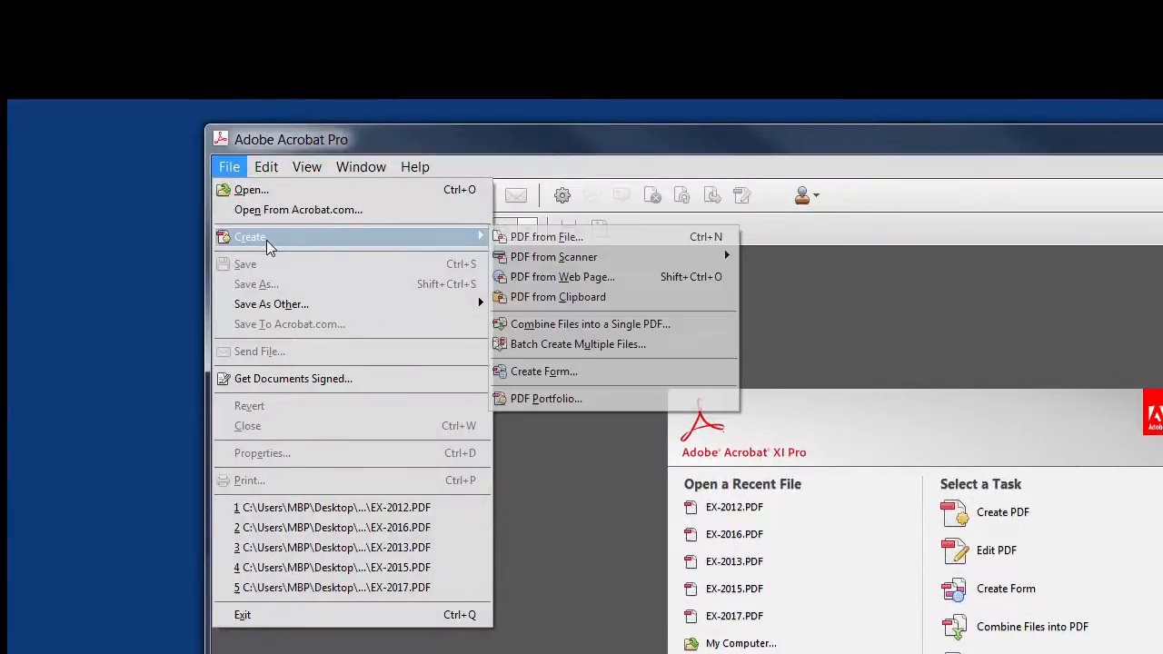
mouse_move(589, 324)
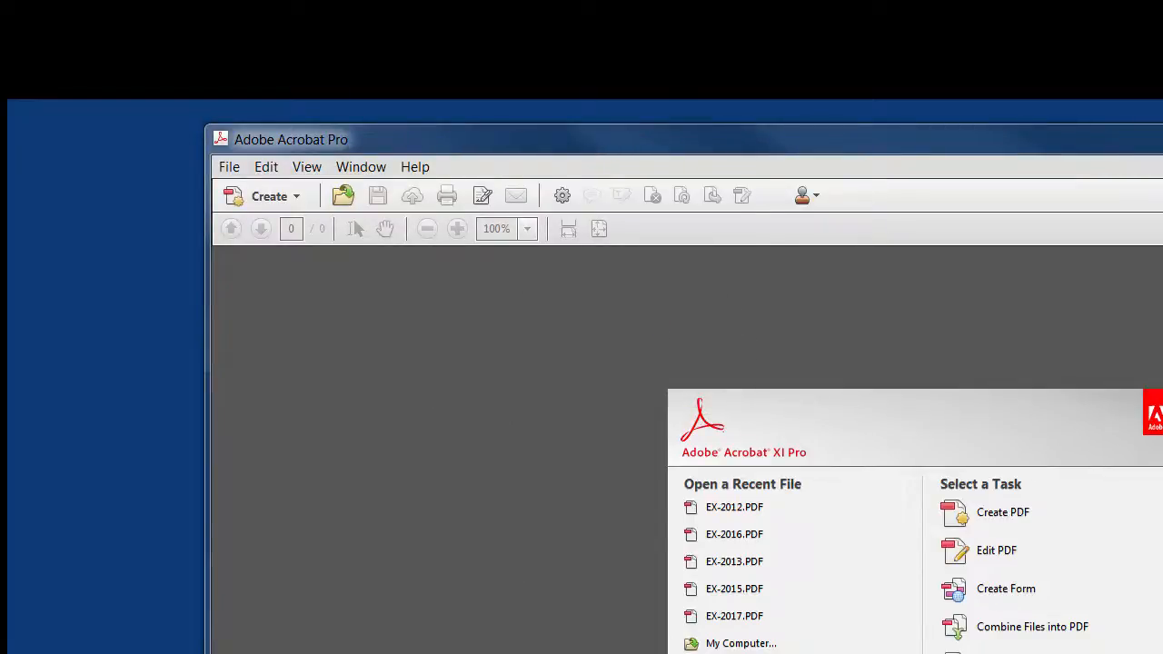
left_click(1032, 625)
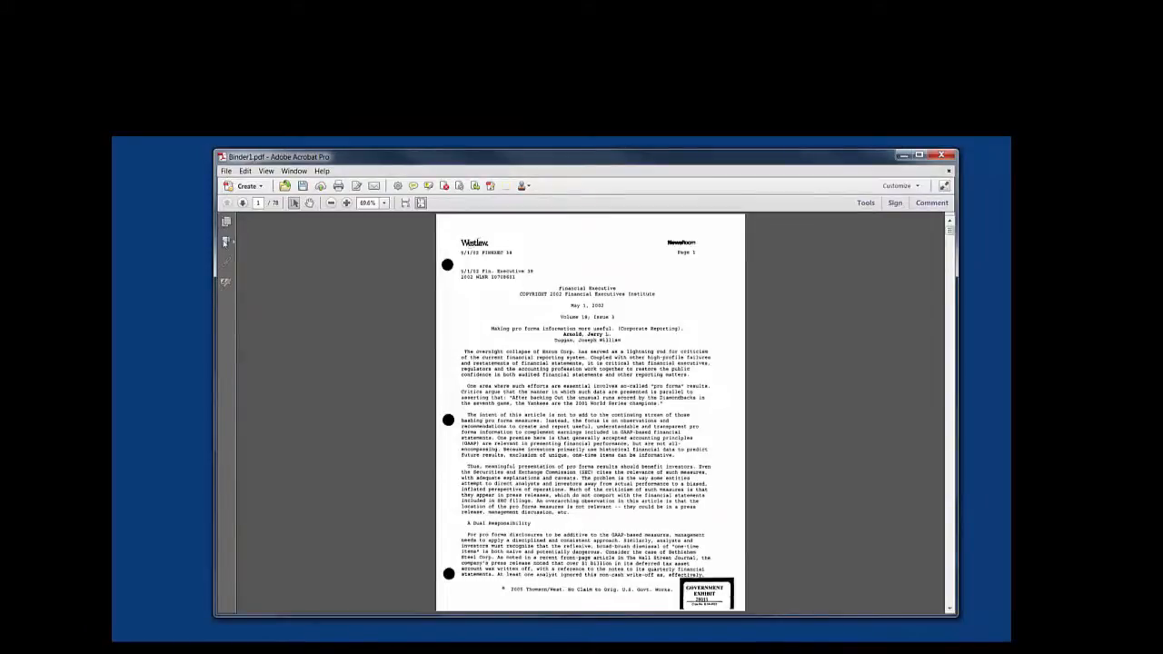
Verify the EX-2012 to EX-2018 bookmarks in the 78-page Binder1 each jump to their exhibit.
left_click(225, 222)
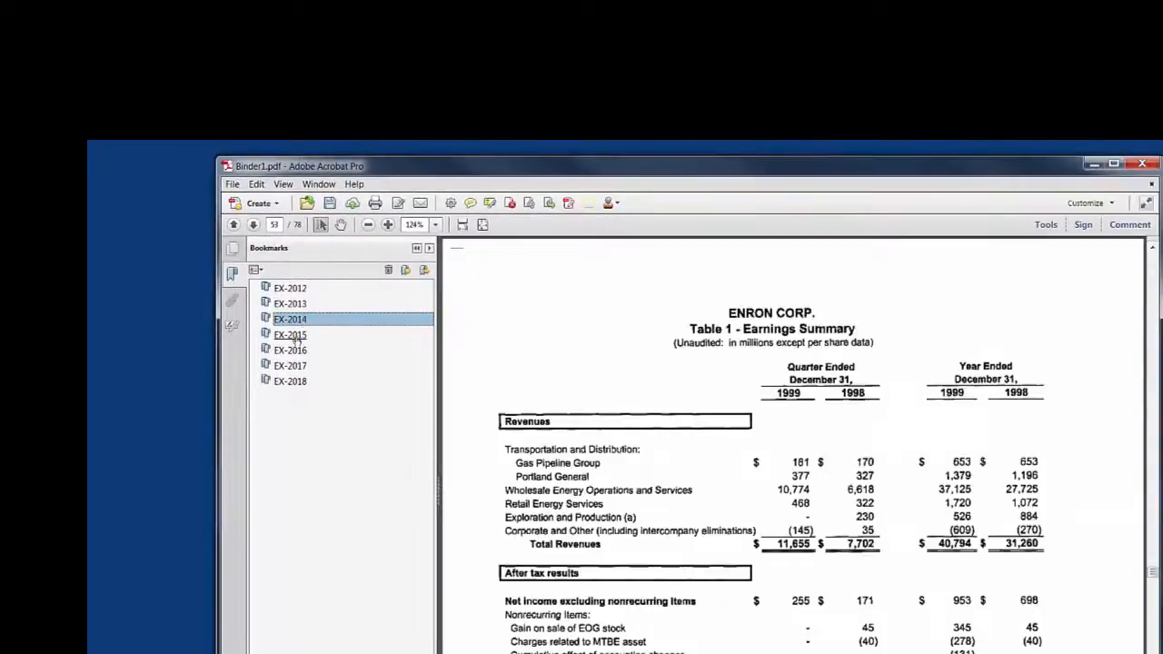
left_click(291, 349)
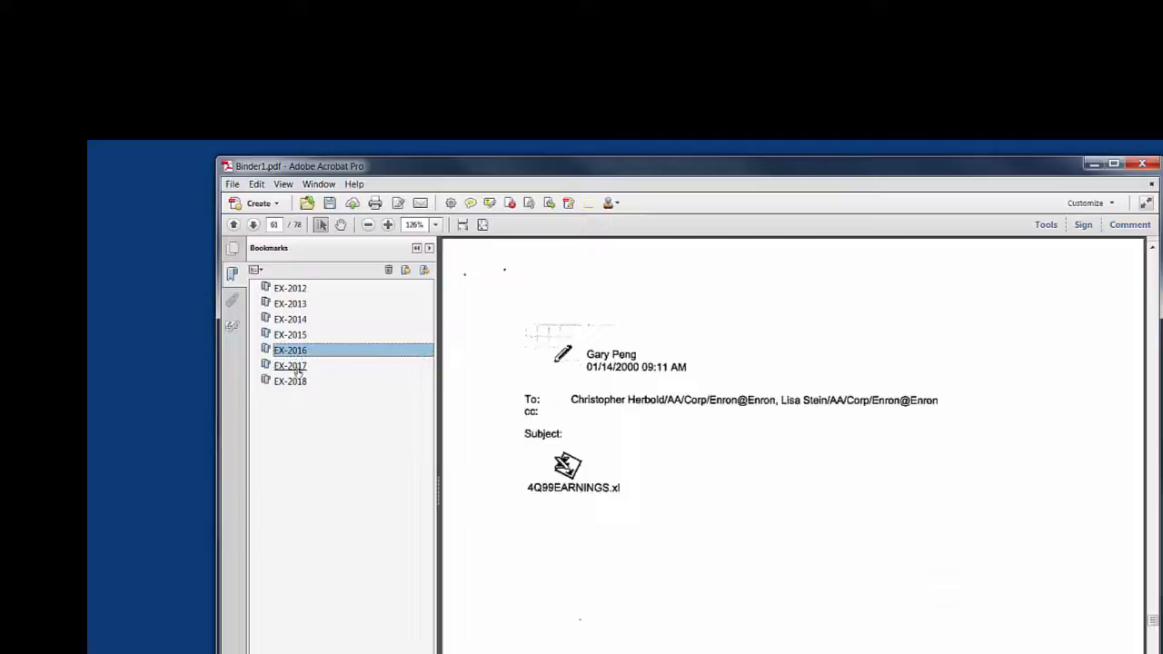
left_click(291, 381)
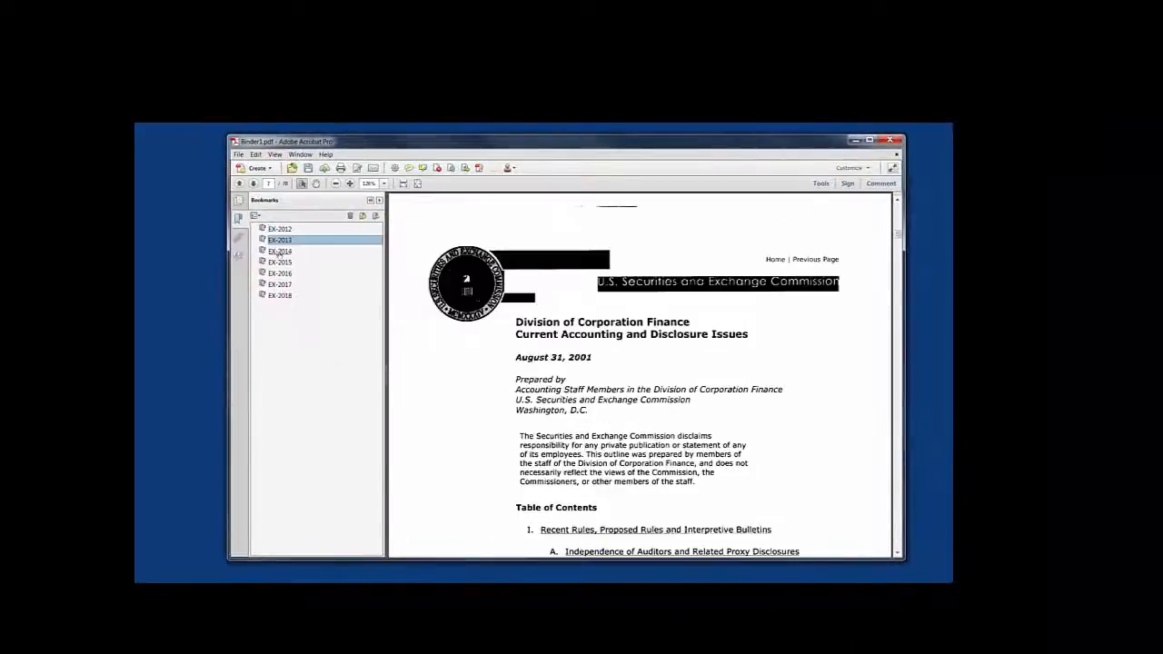
left_click(280, 272)
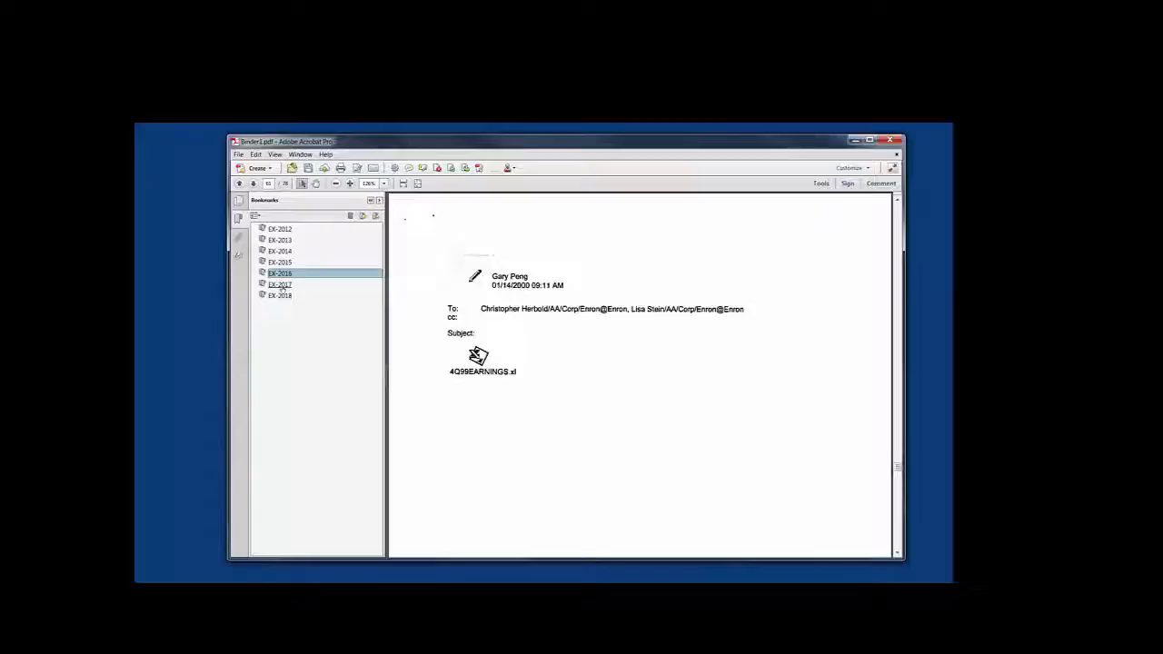
left_click(279, 229)
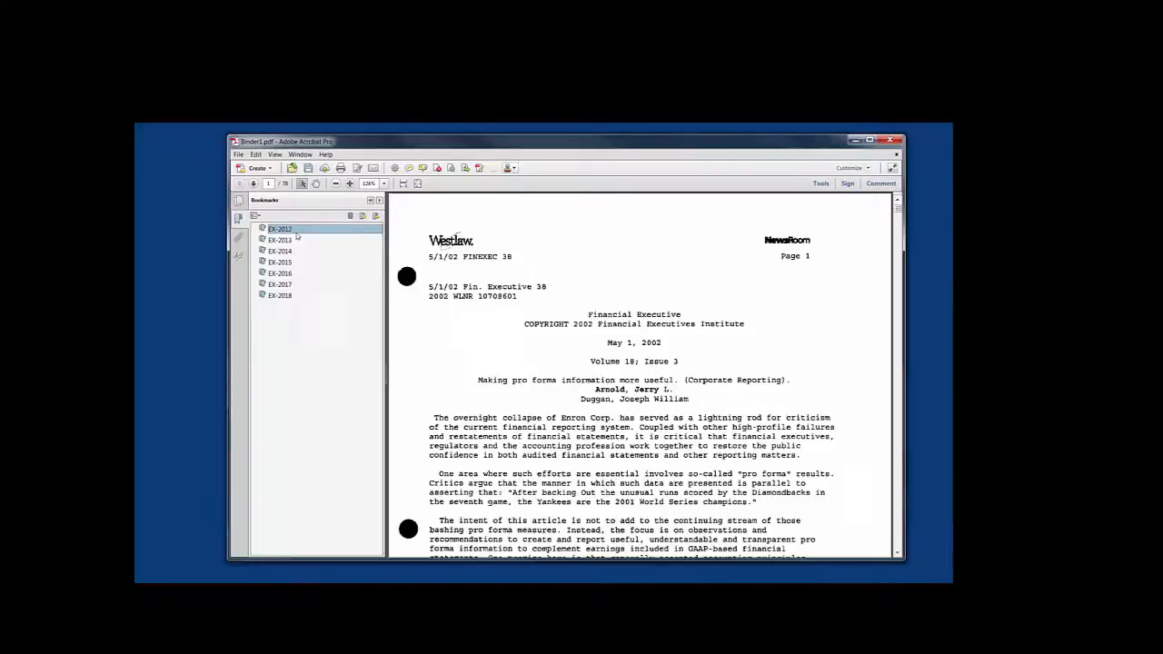
left_click(280, 250)
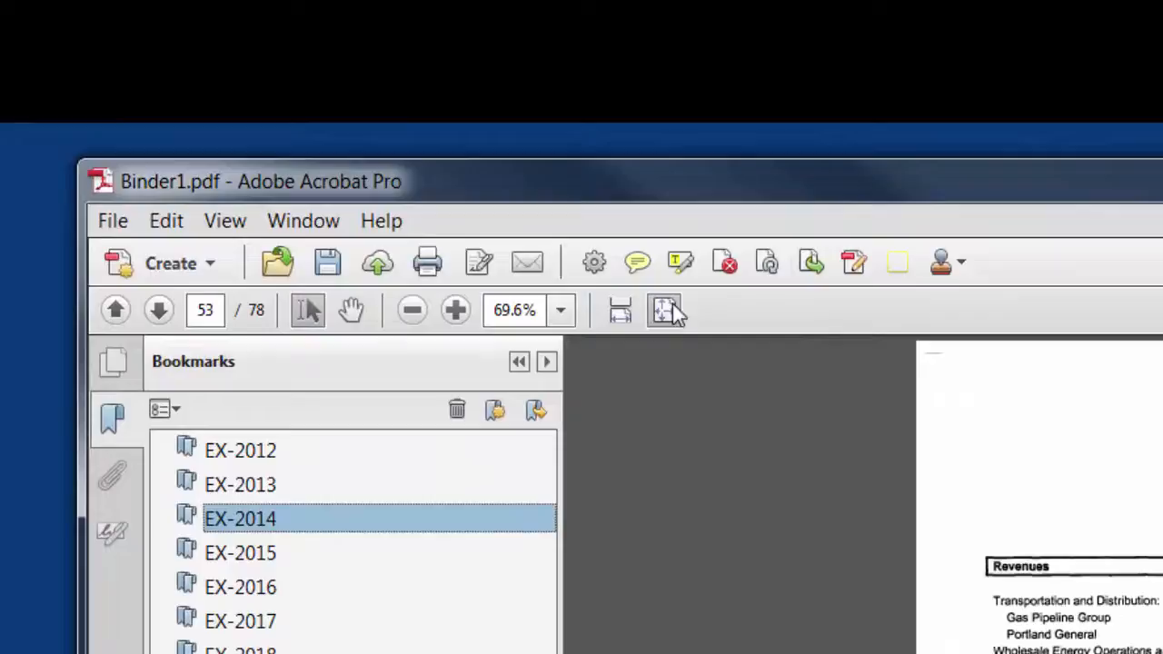
left_click(240, 451)
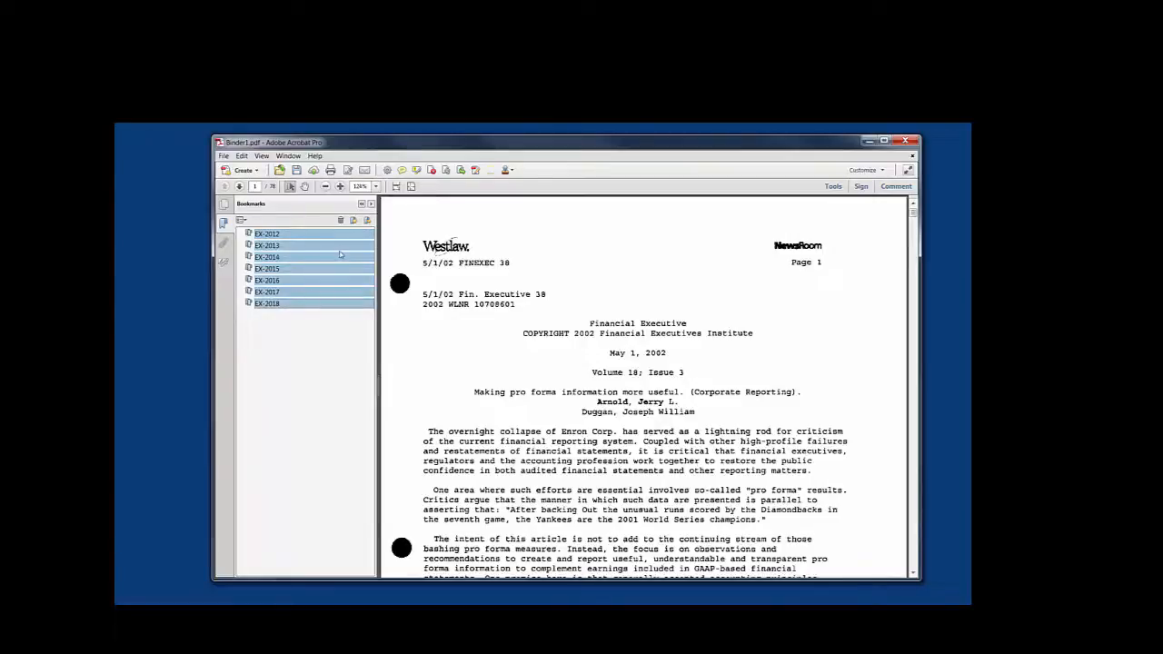
mouse_move(347, 243)
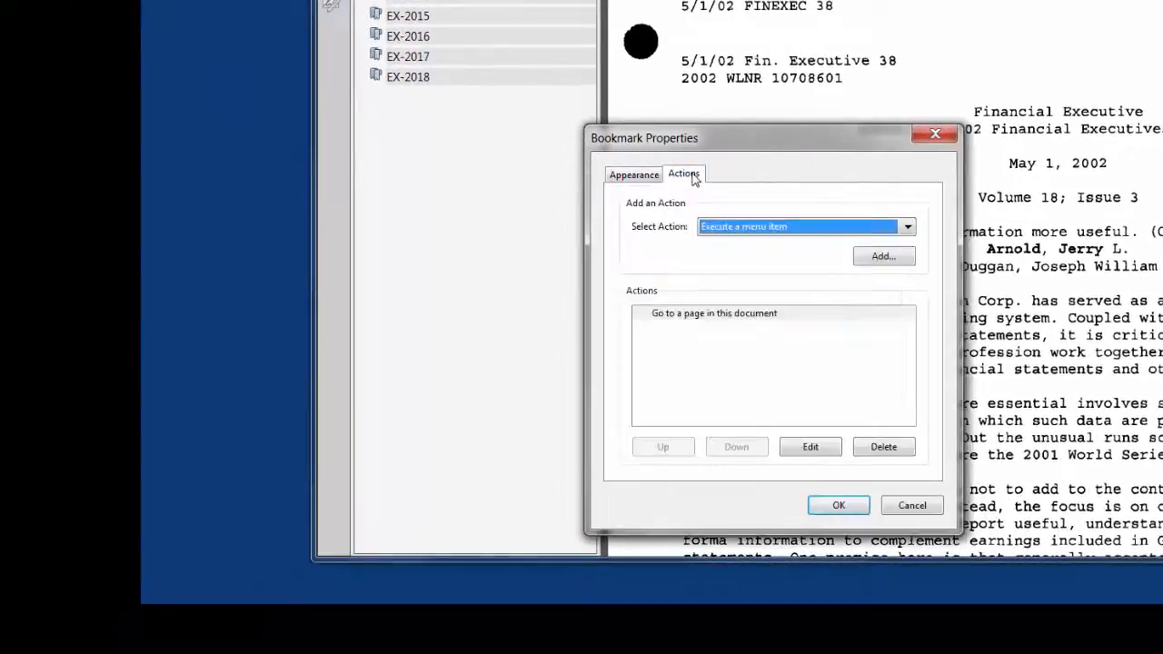
mouse_move(786, 178)
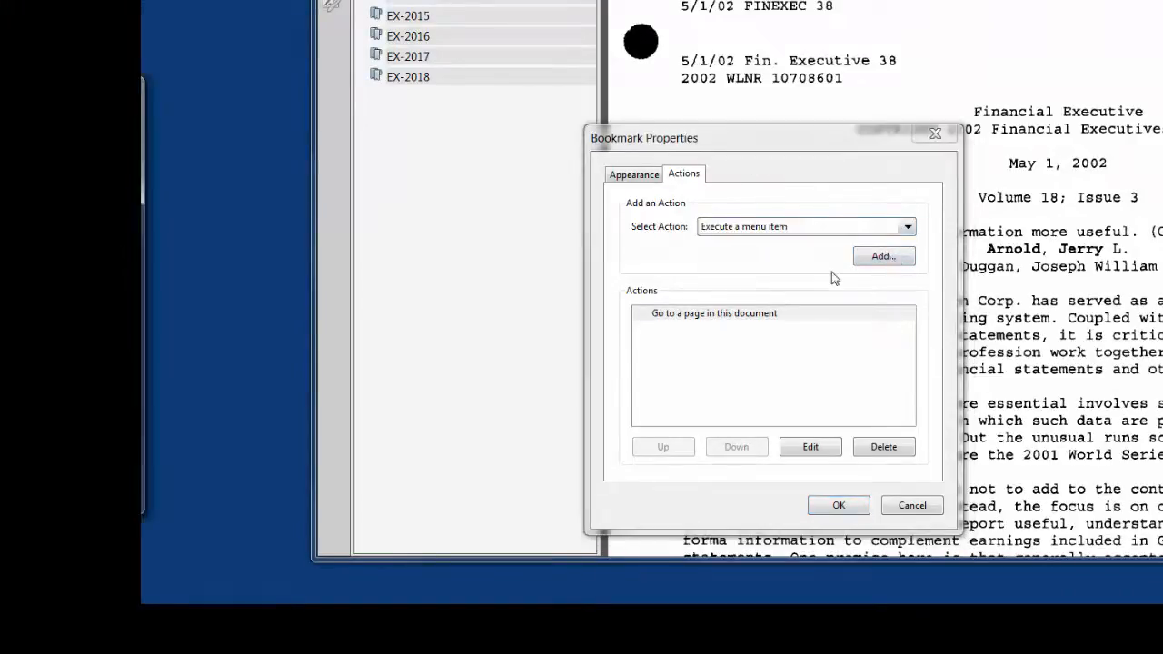
Add a View>Zoom>Fit Height menu action to the exhibit bookmarks and confirm Bookmark Properties.
left_click(883, 255)
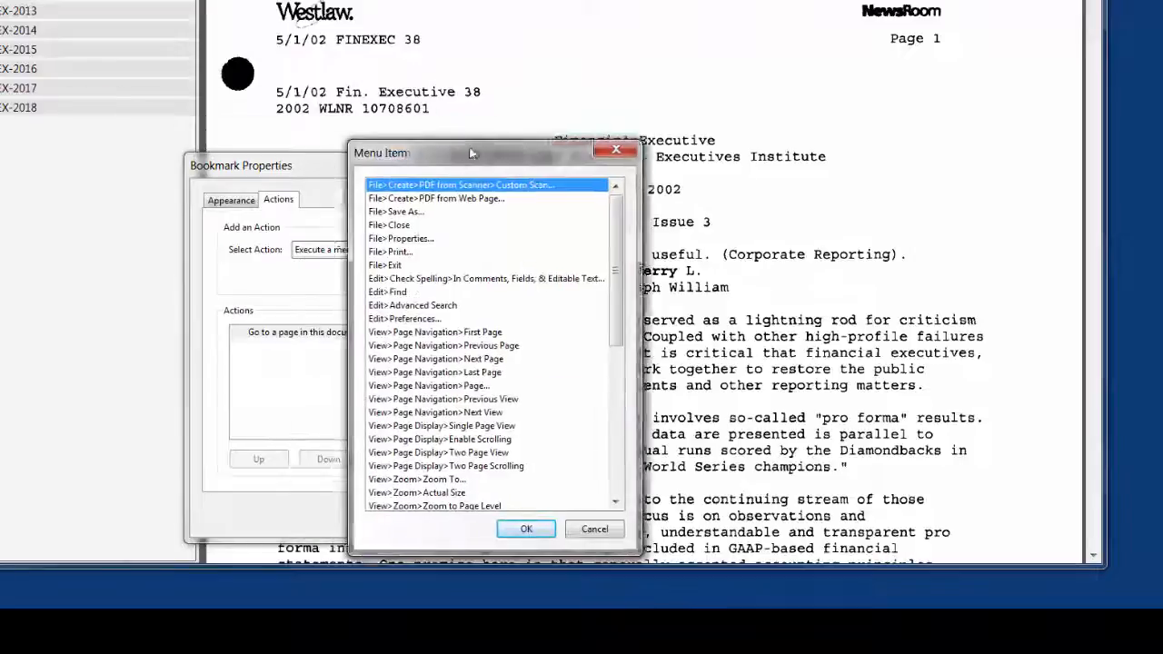
left_click_drag(473, 152, 596, 131)
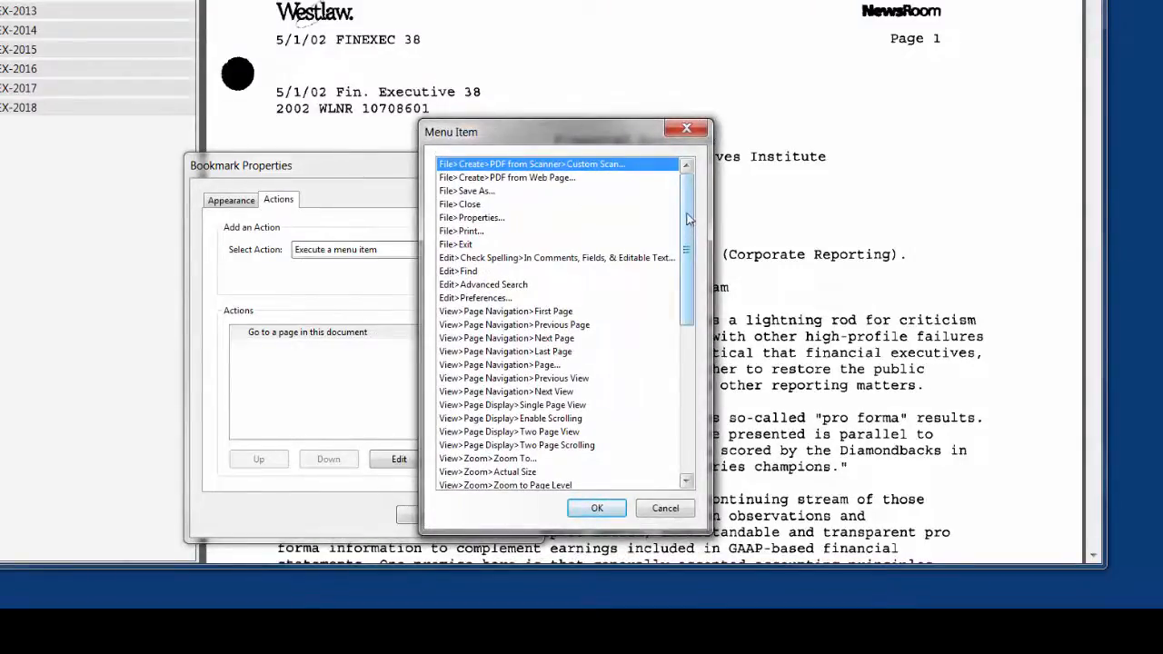
scroll("down", 3)
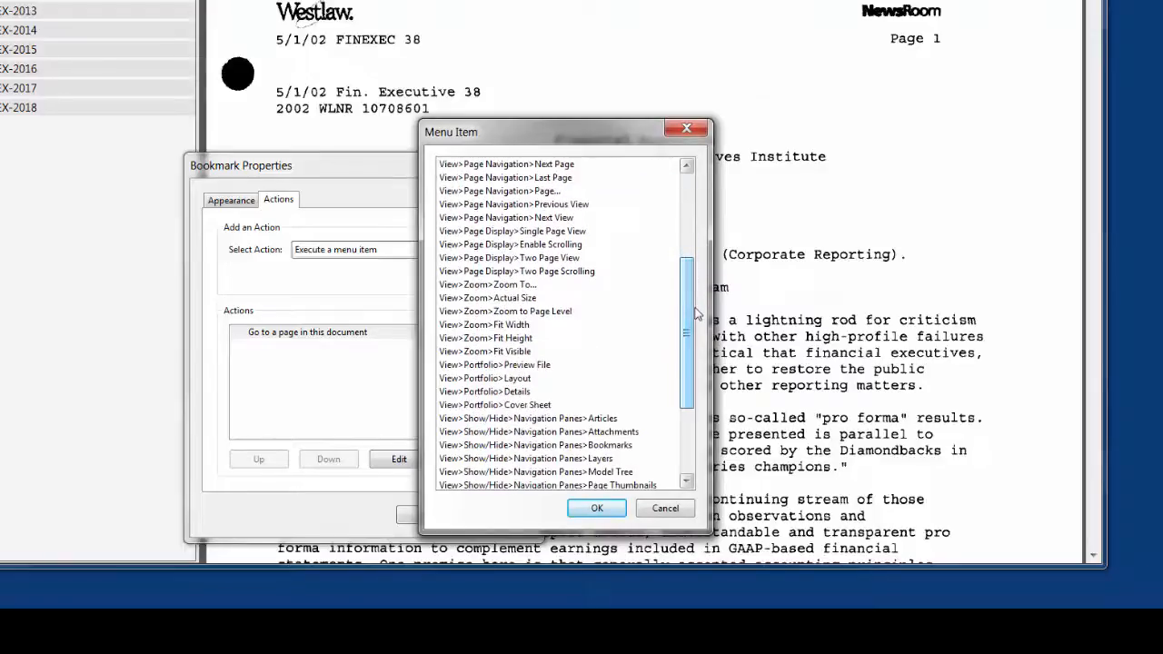
scroll("down", 3)
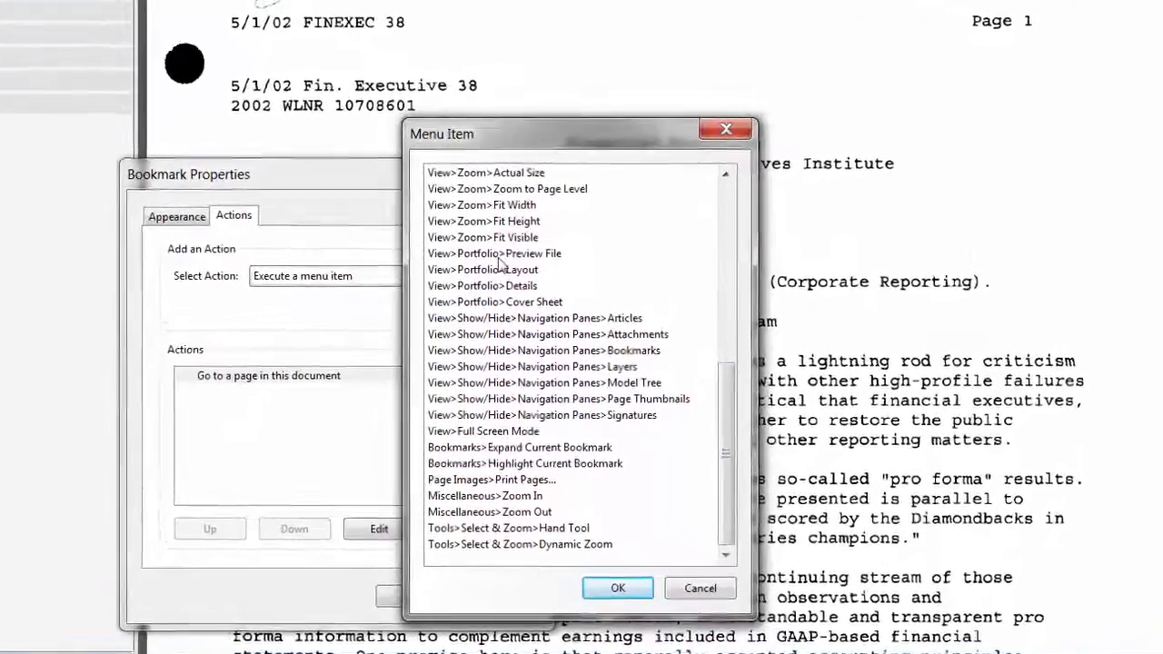
left_click(493, 221)
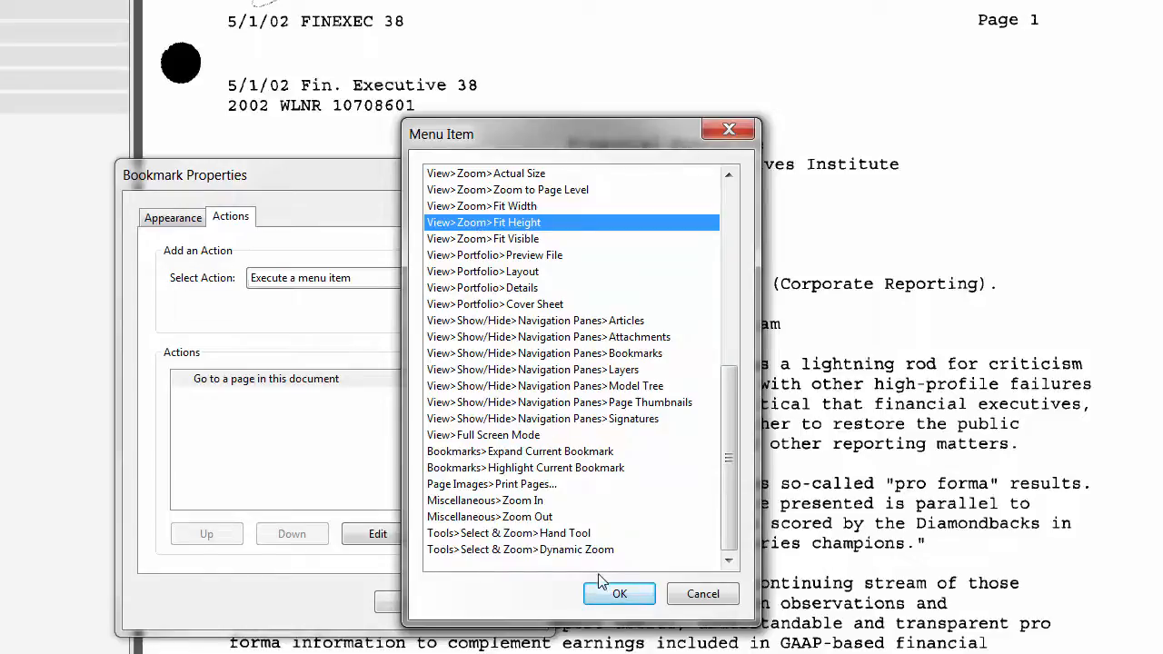
left_click(618, 593)
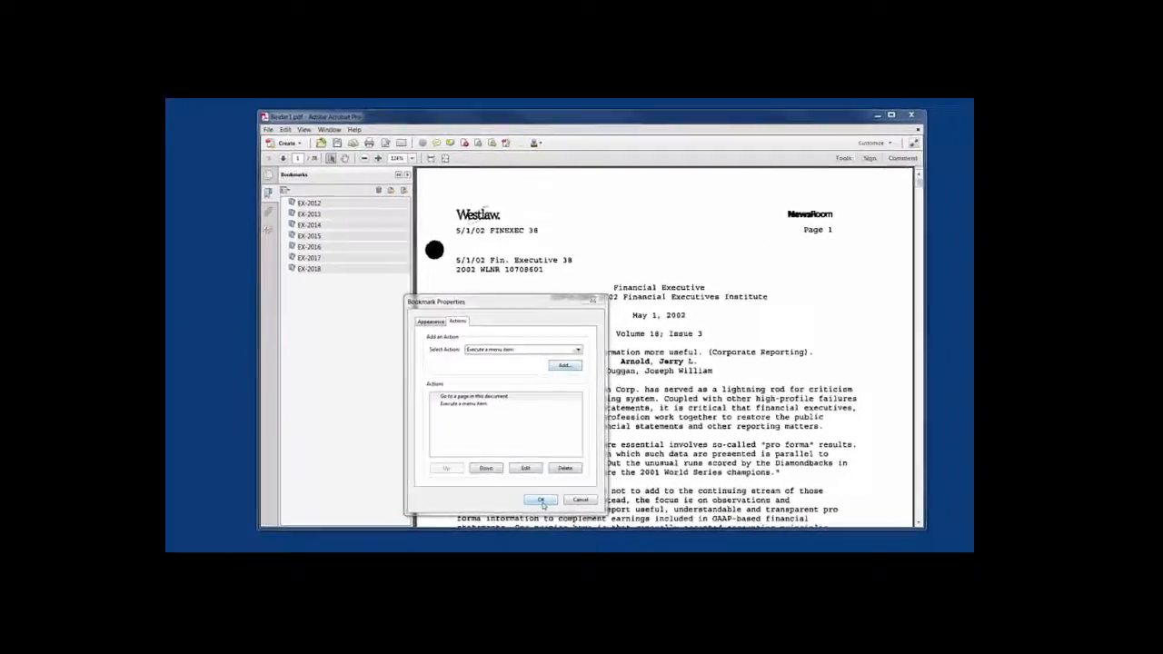
left_click(540, 499)
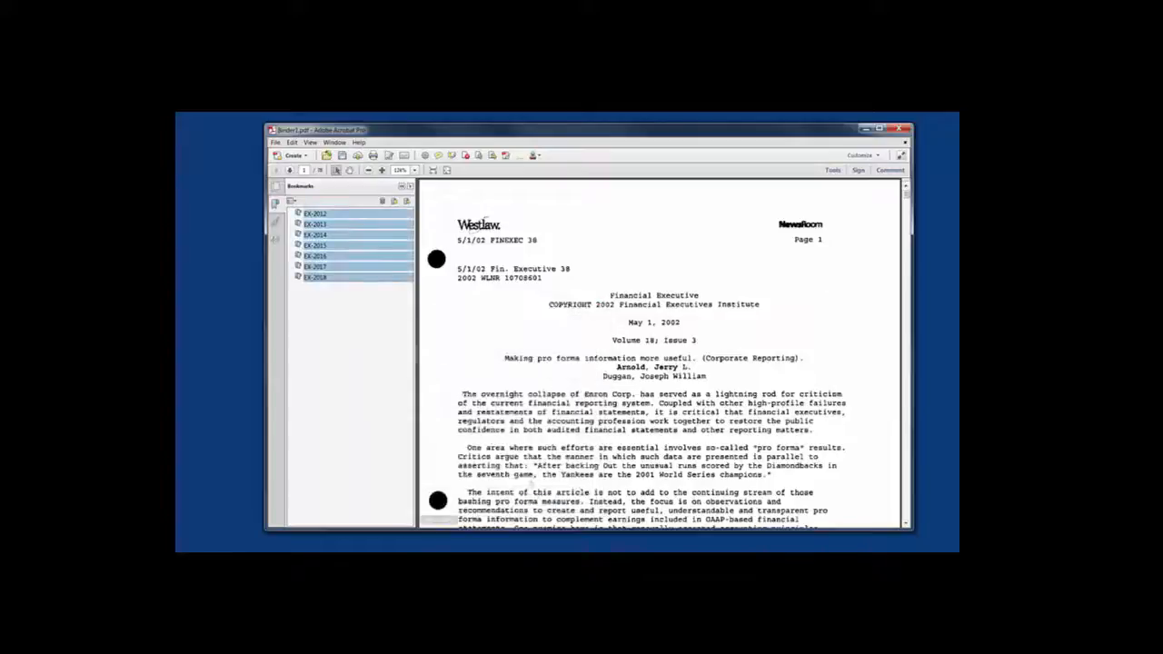
Check EX-2014 and the next exhibit open at fit-height, then return to EX-2012.
left_click(315, 235)
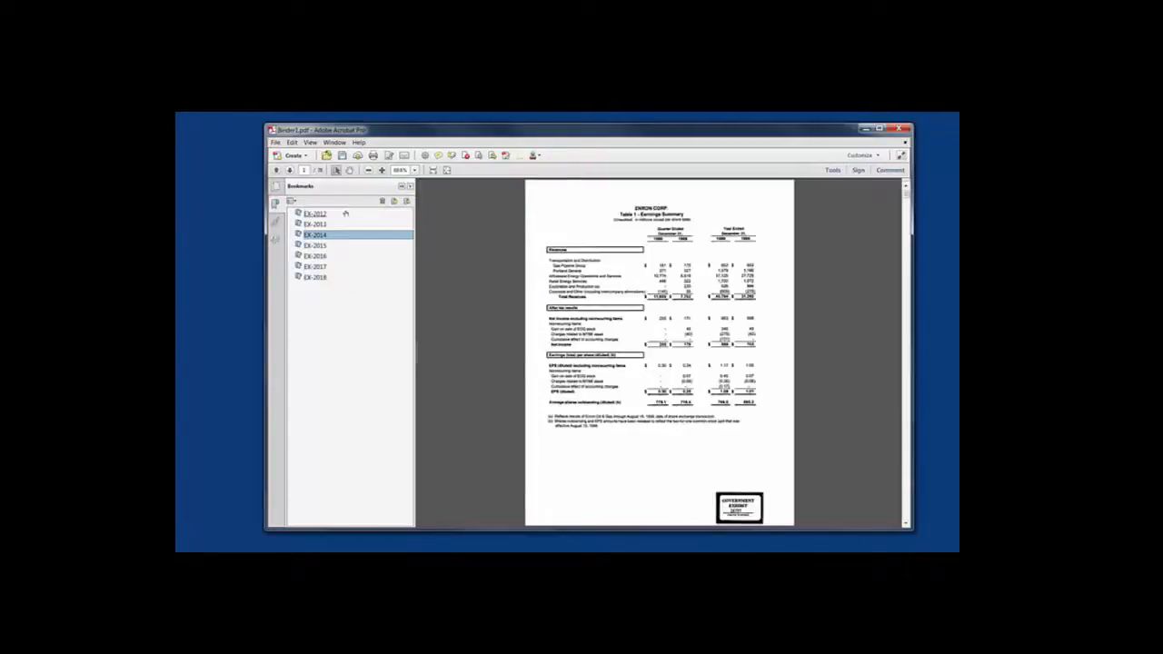
left_click(316, 225)
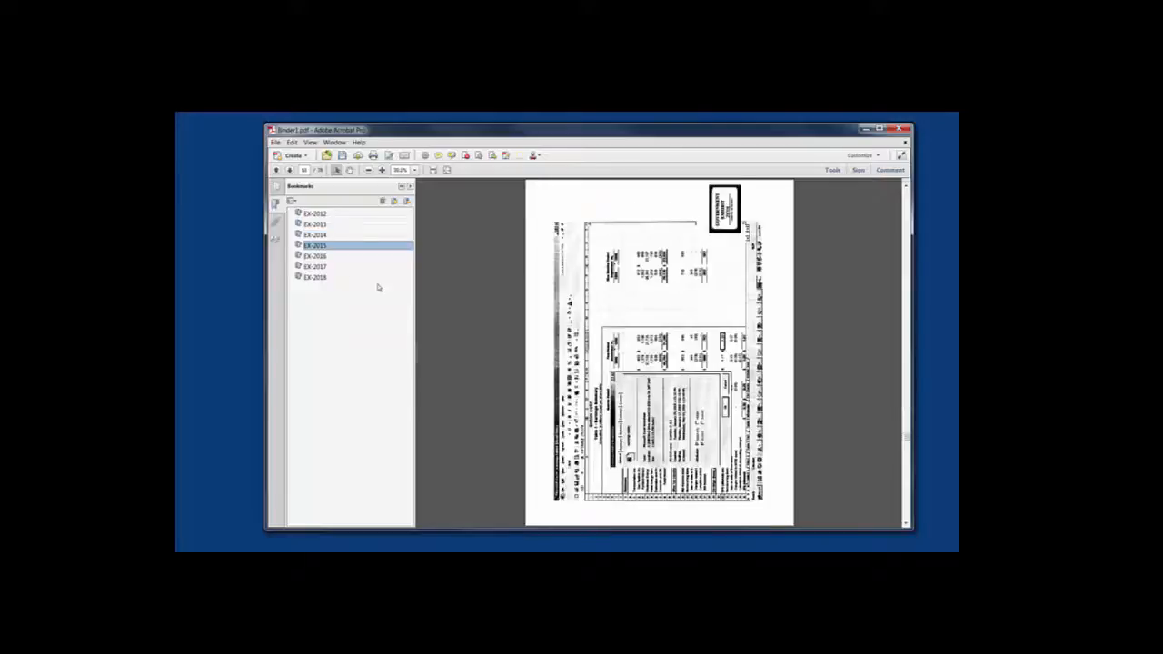
left_click(314, 254)
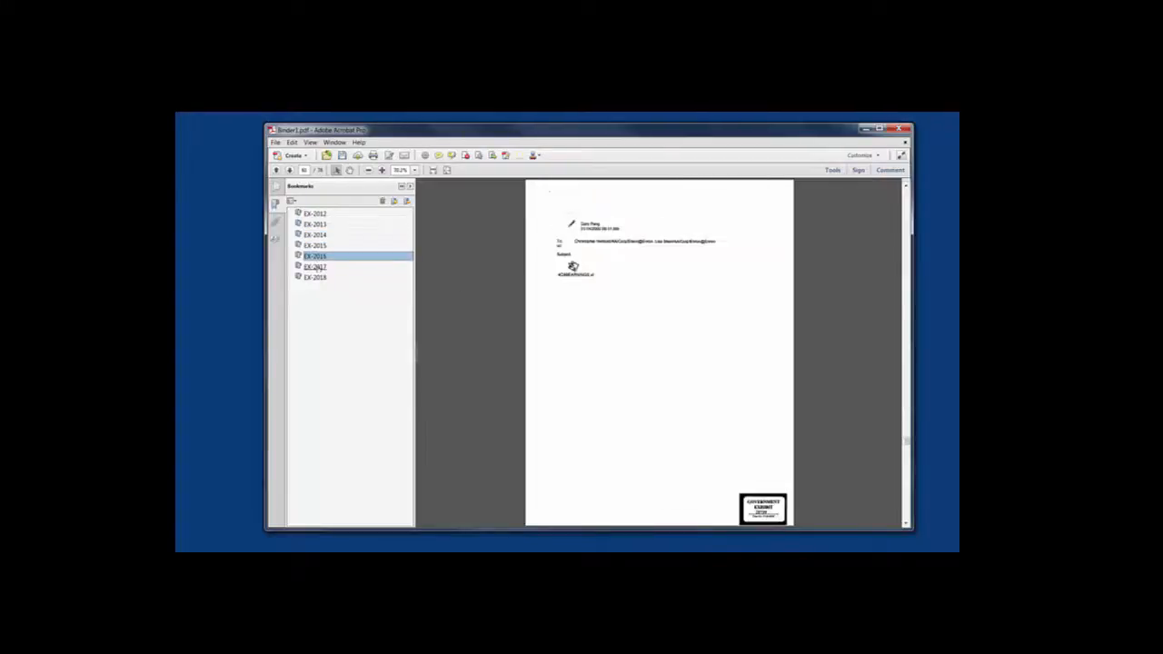
left_click(314, 213)
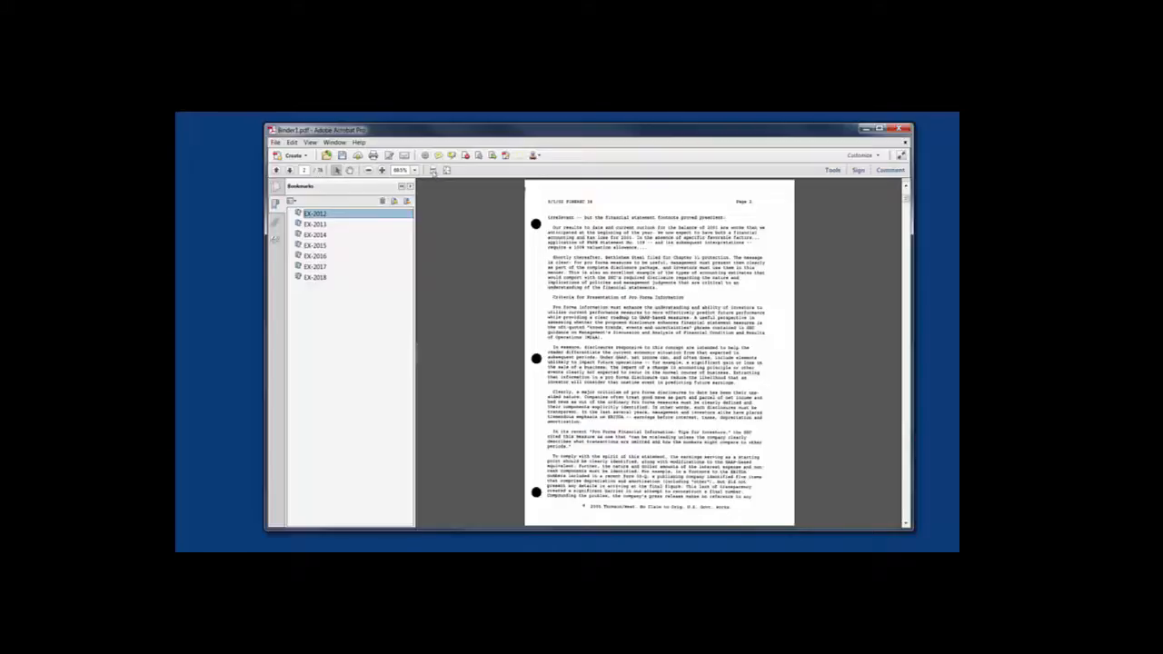
mouse_move(434, 171)
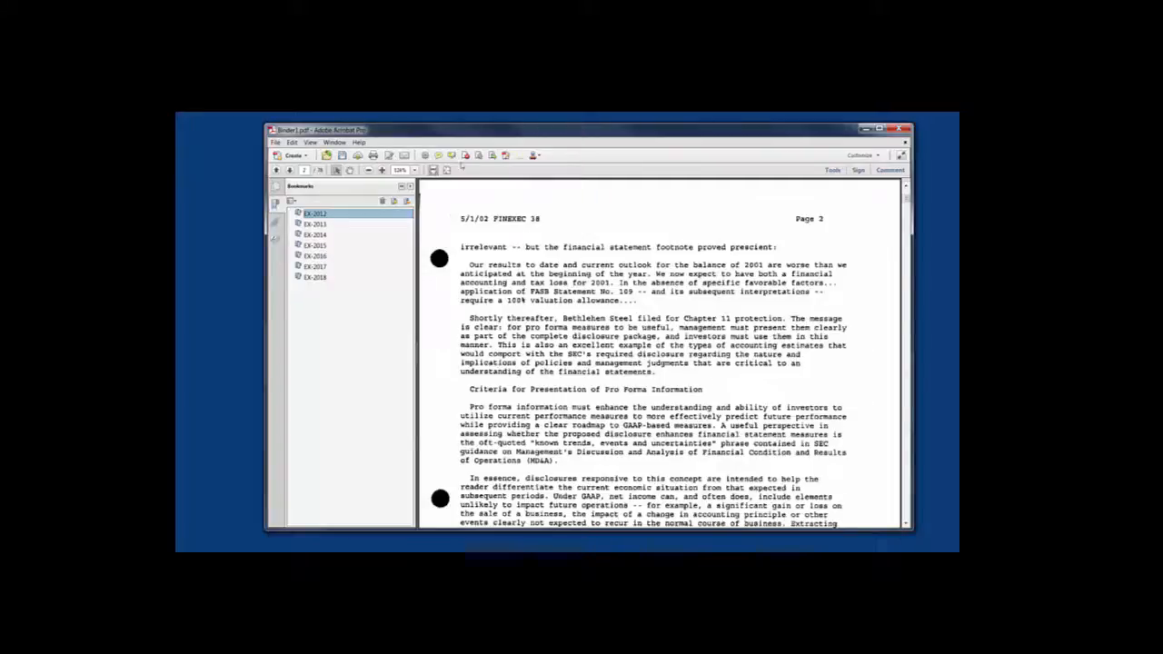
Scroll to page 2 of EX-2012 and draw a yellow rectangle around the Pro Forma criteria section.
scroll("down", 3)
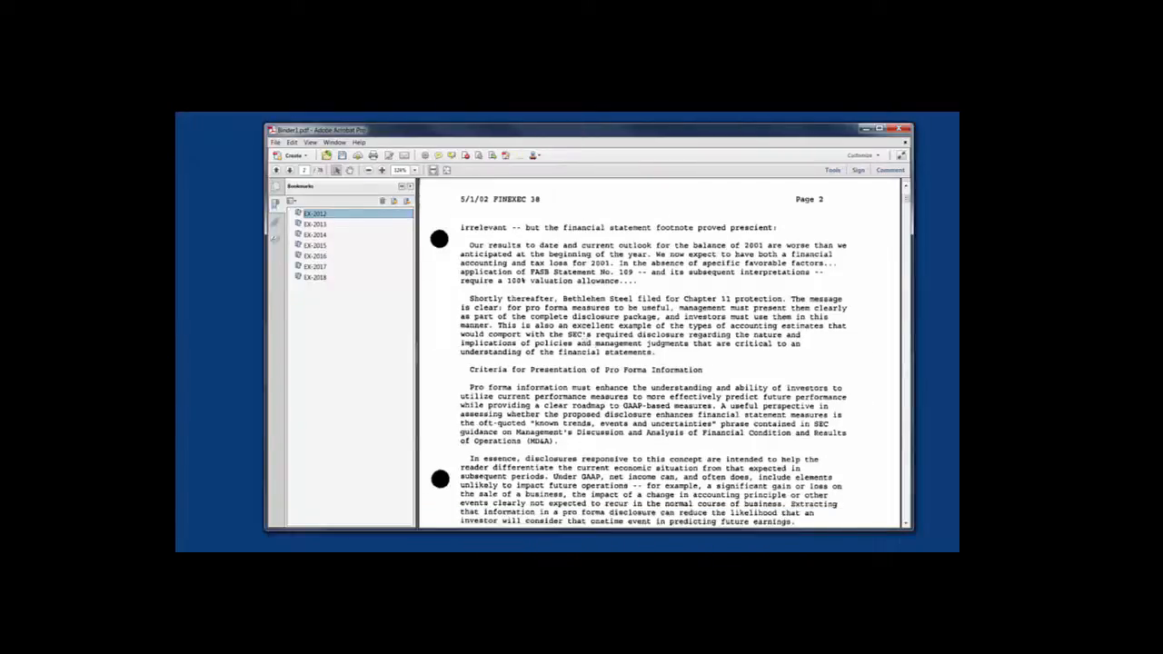
scroll("down", 3)
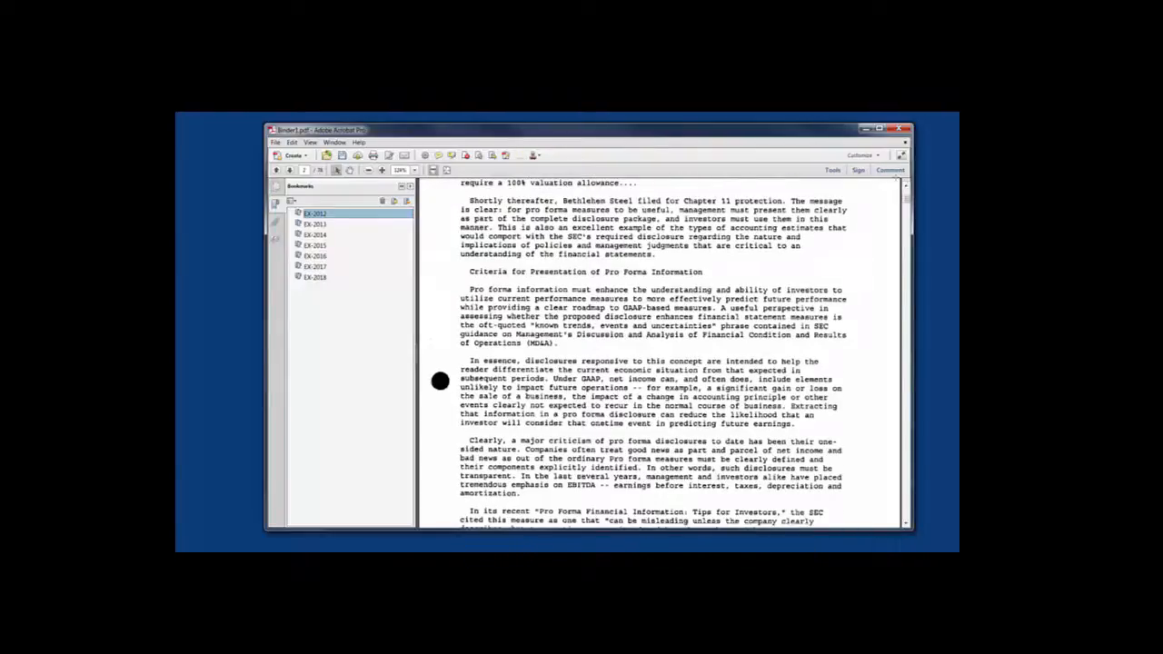
left_click(891, 171)
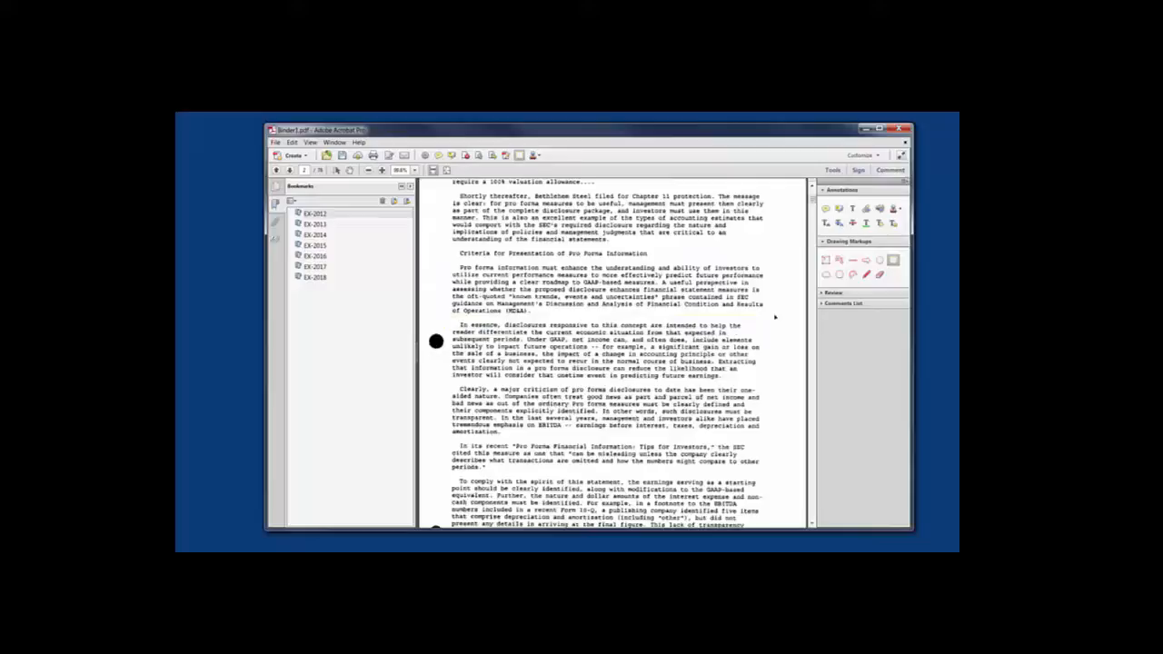
left_click_drag(455, 253, 778, 316)
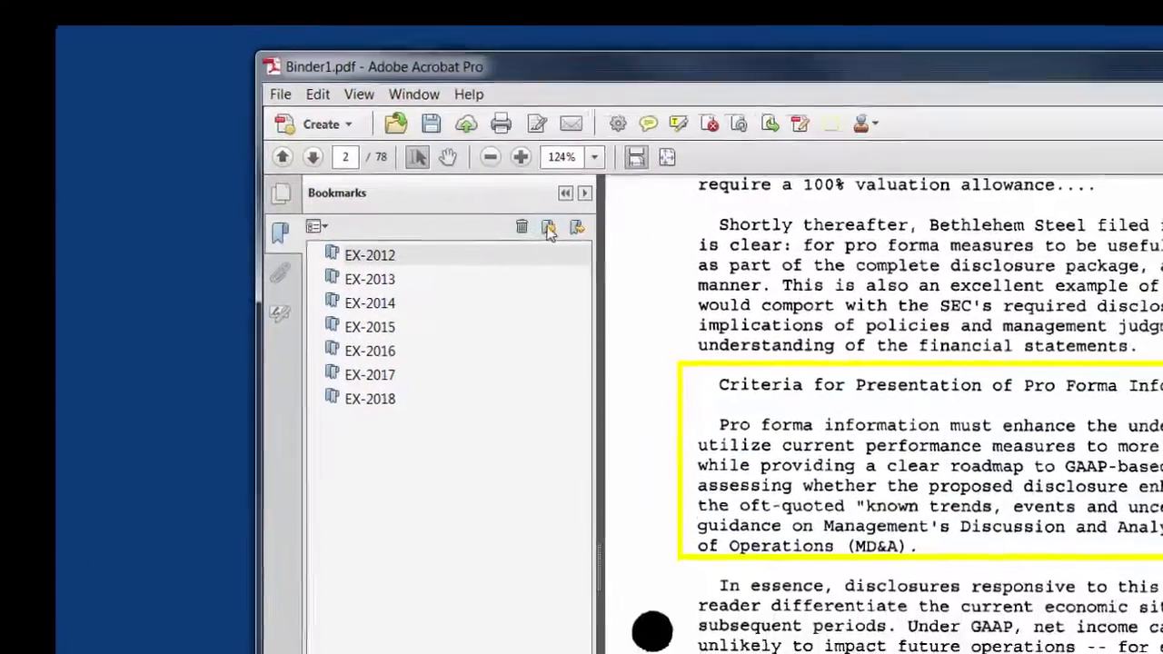
Create a new bookmark named 'Page 2 zoom' for the enlarged boxed view.
left_click(549, 225)
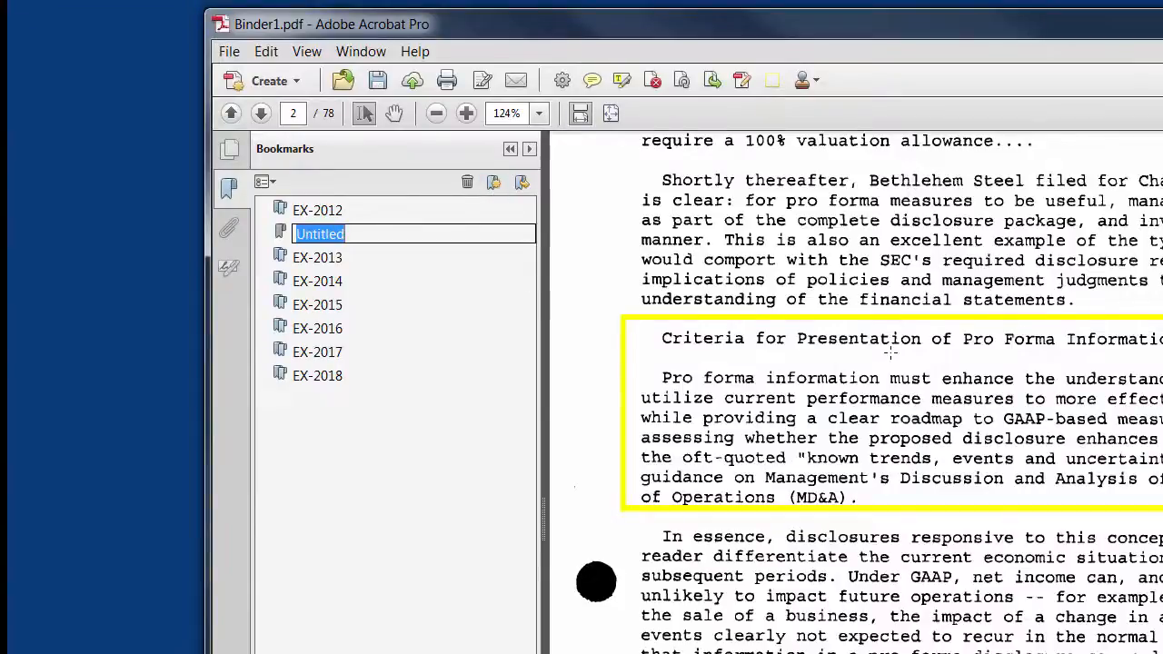
type("P")
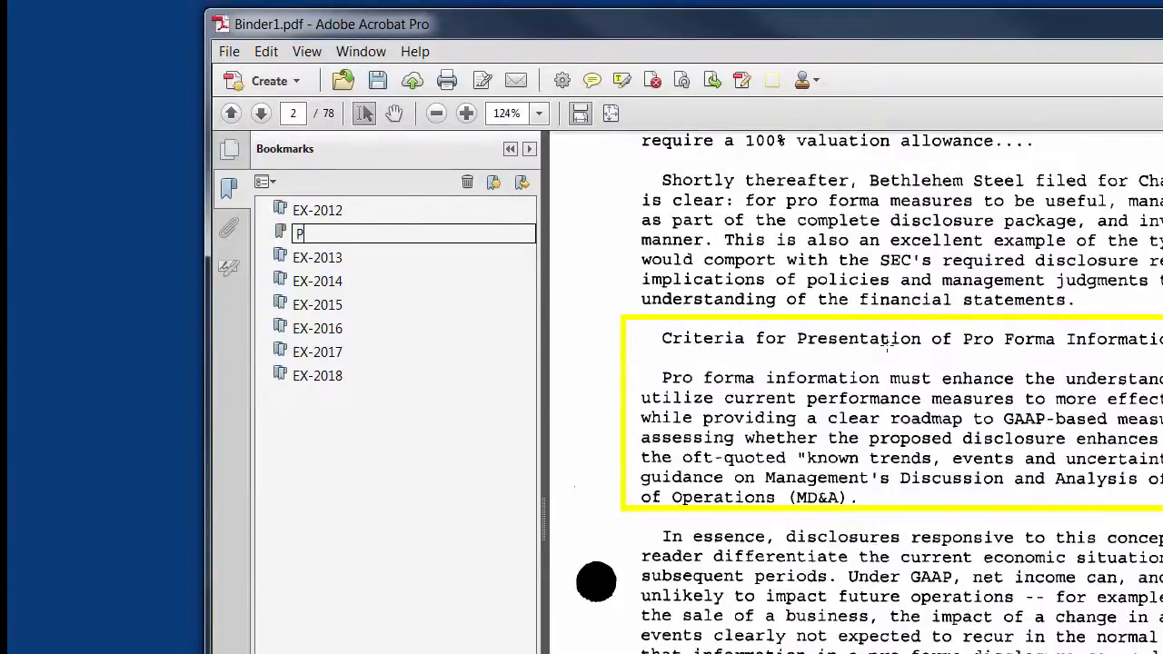
type("age 2")
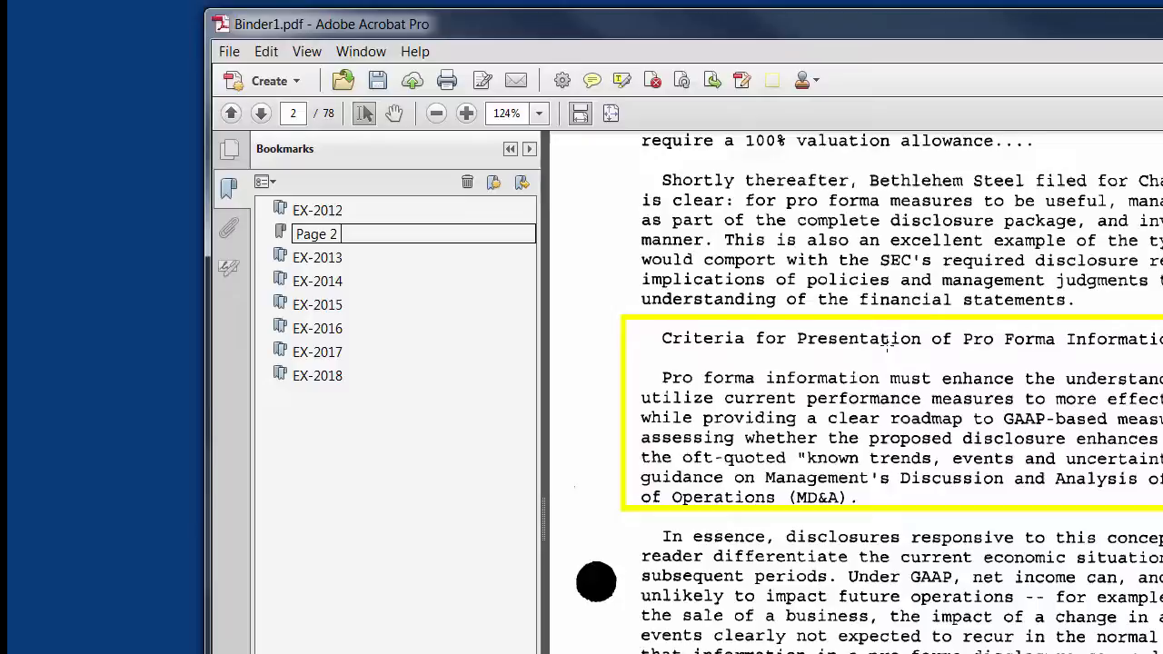
type("zoom")
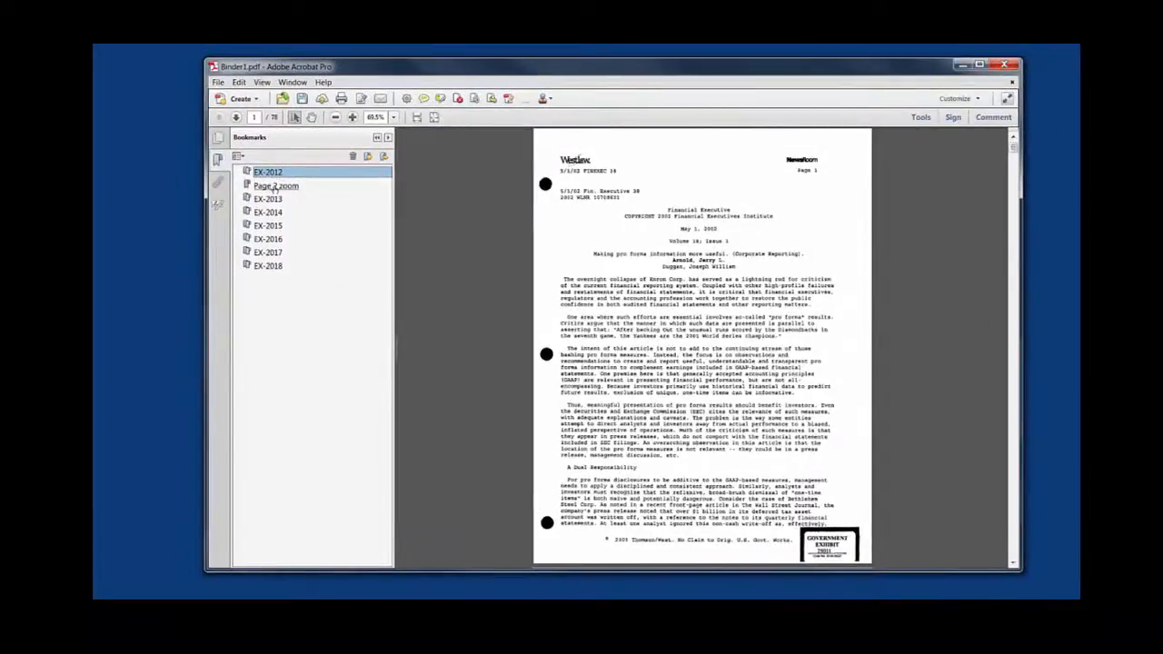
Confirm Page 2 zoom reopens the boxed section, switching to EX-2013 and back.
left_click(276, 186)
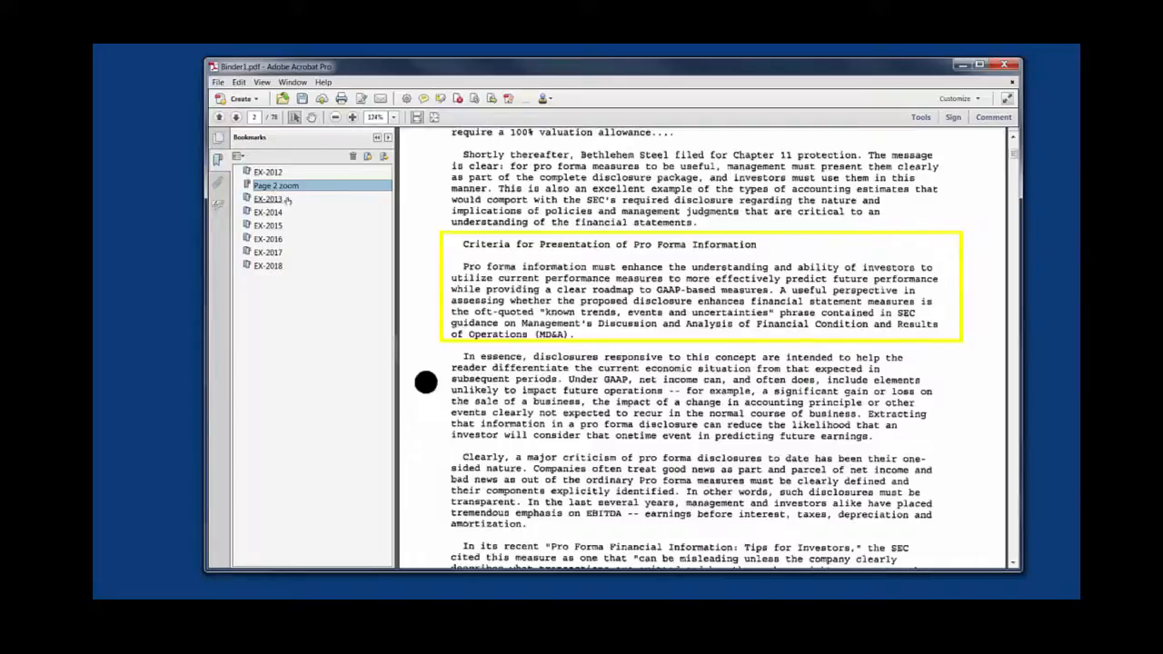
left_click(269, 198)
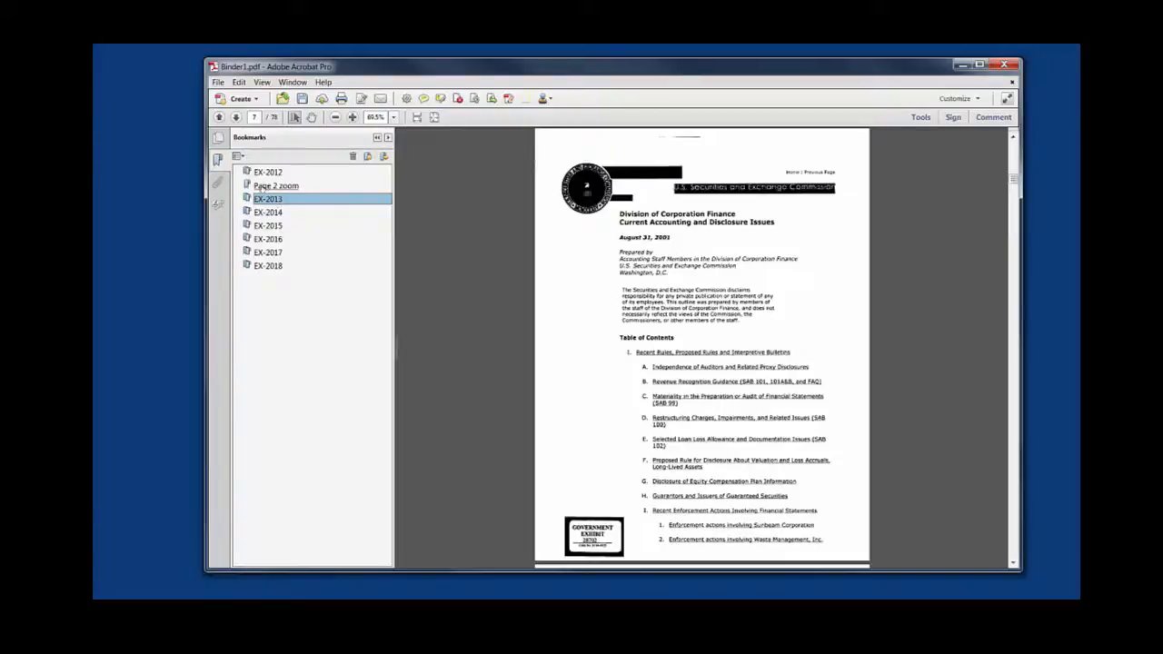
left_click(276, 185)
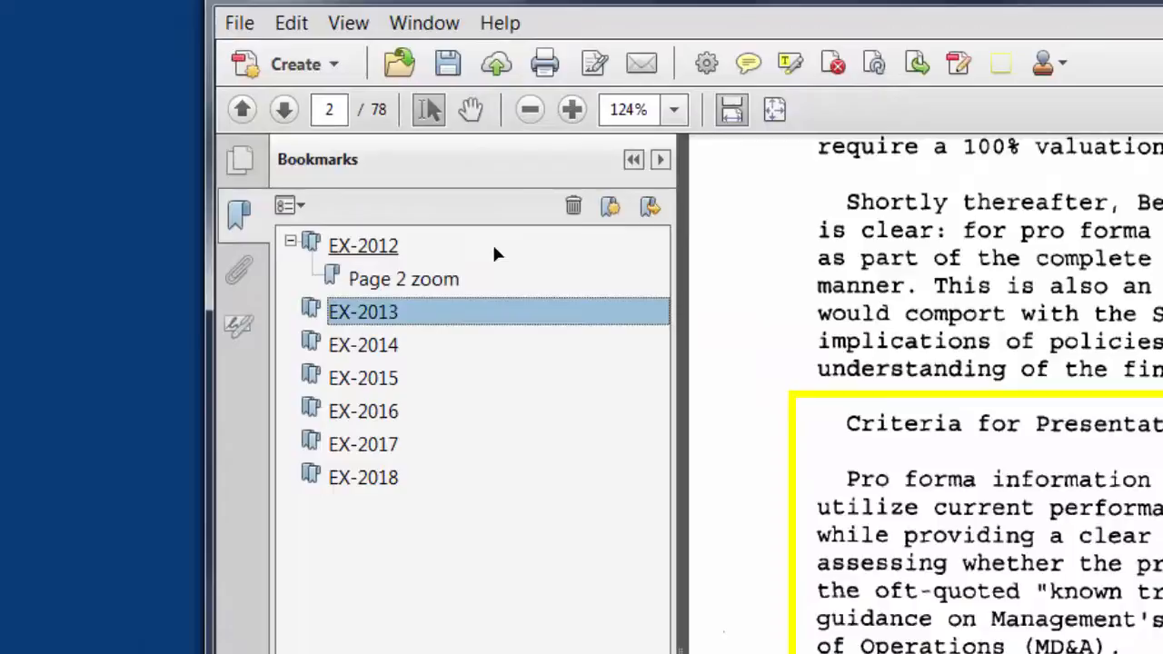
mouse_move(425, 262)
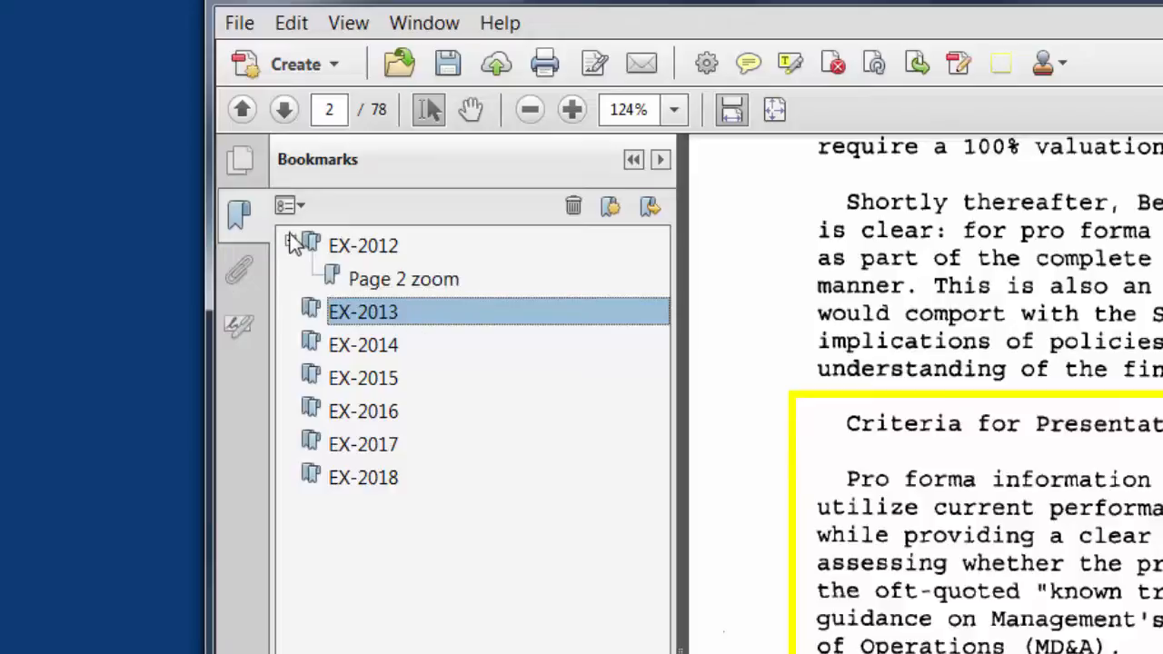
Collapse the nested EX-2012 bookmarks, then jump to EX-2013 and EX-2014 (page 53 of 78).
left_click(290, 240)
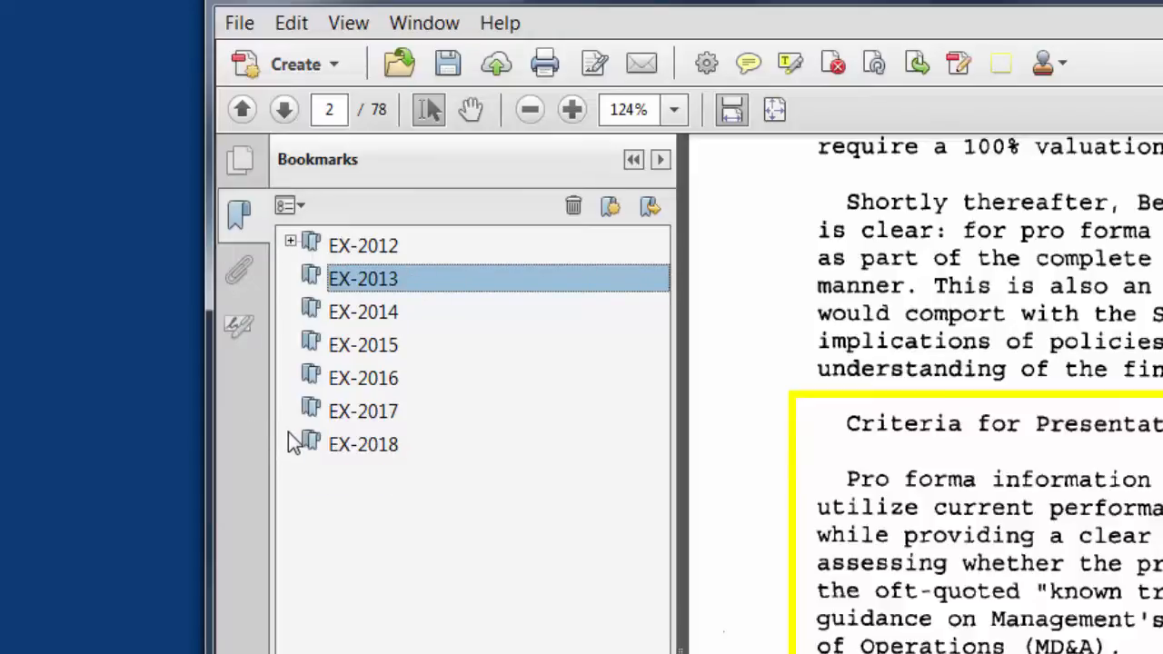
mouse_move(363, 291)
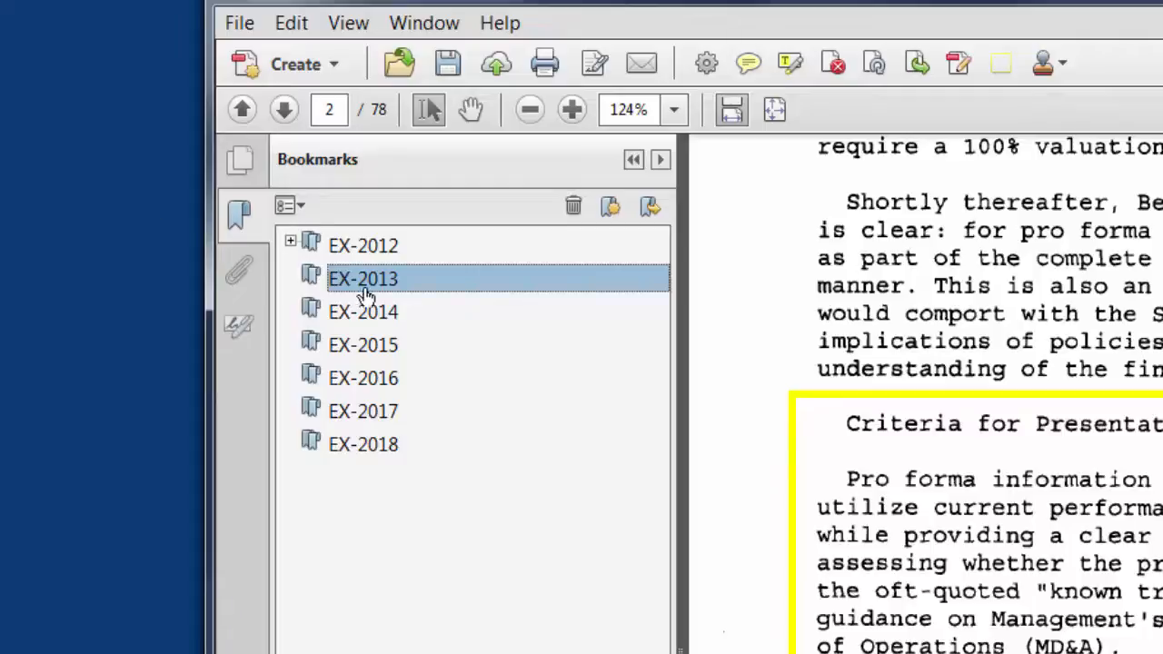
left_click(291, 240)
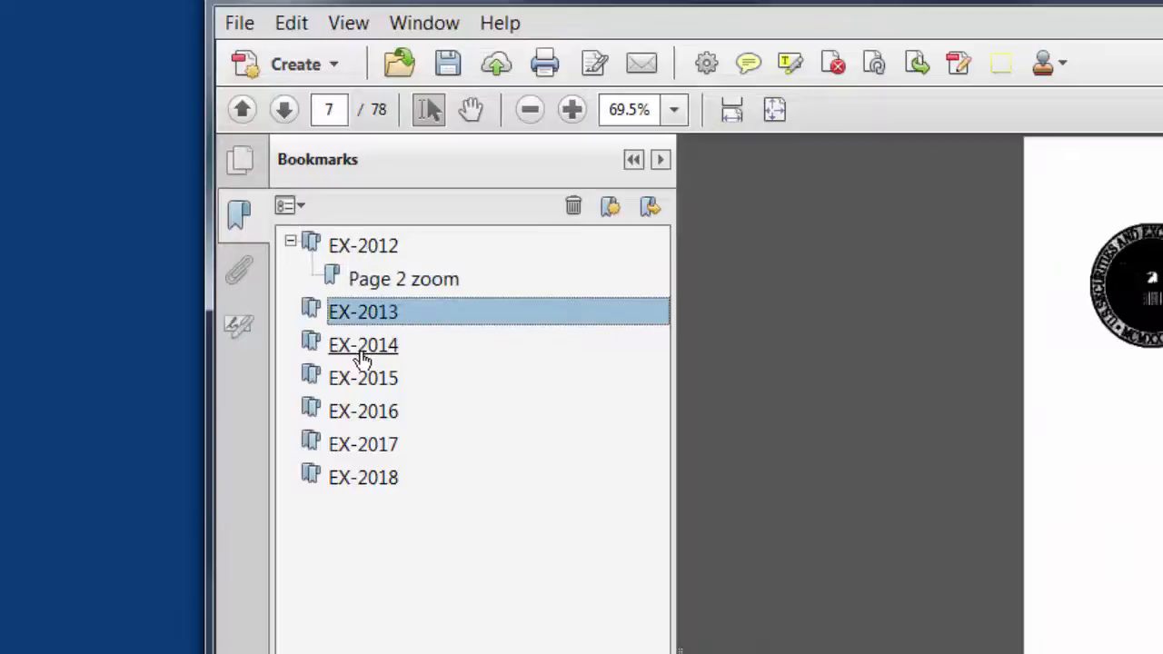
left_click(363, 346)
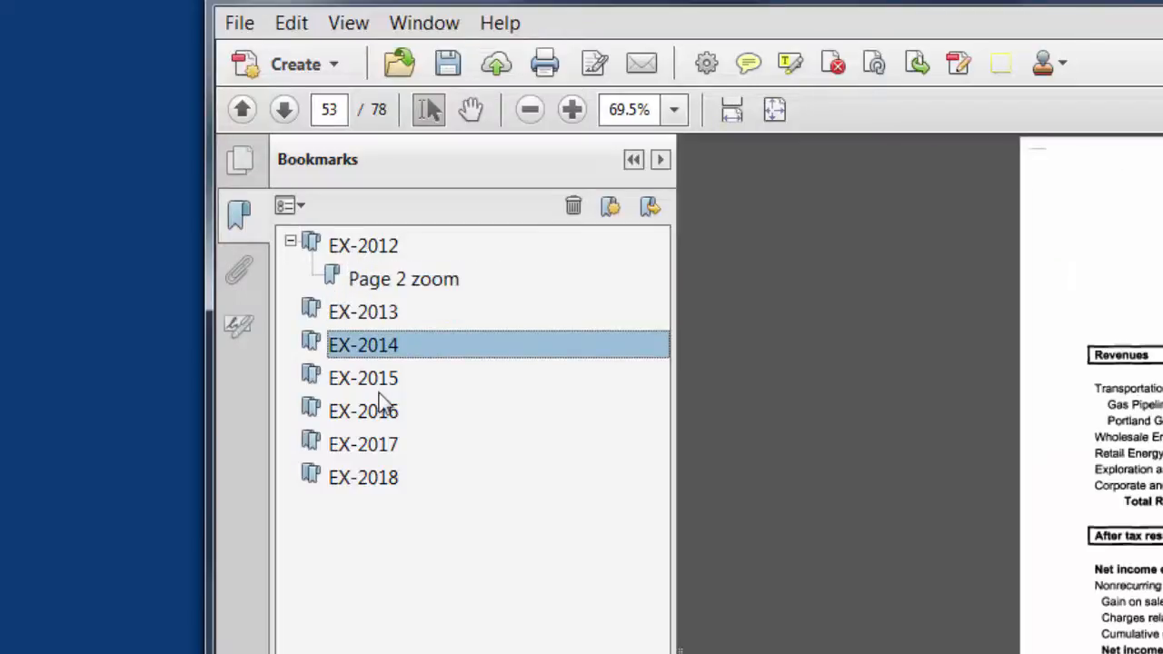